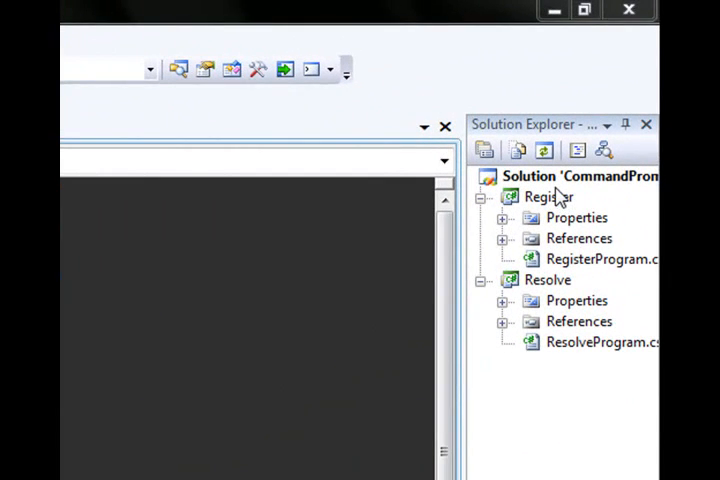
Browse the Register and Resolve projects, then open RegisterProgram.cs in the editor.
click(548, 196)
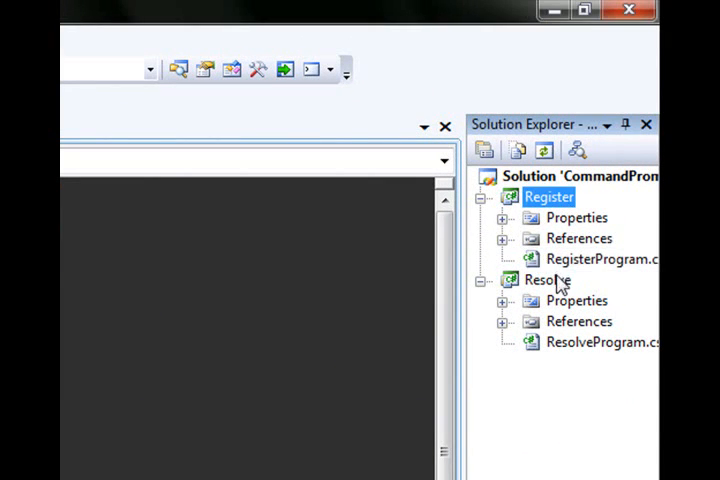
click(549, 279)
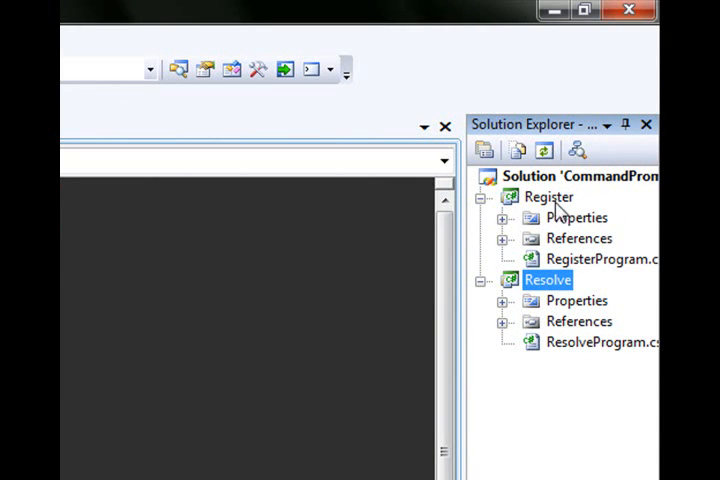
click(548, 196)
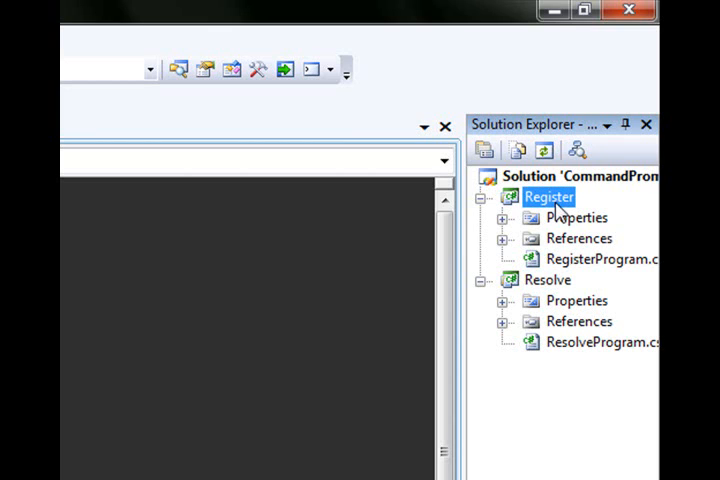
click(544, 280)
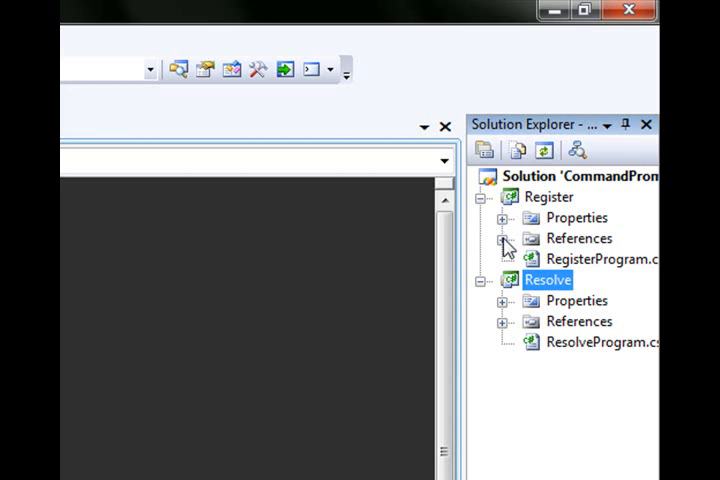
click(508, 238)
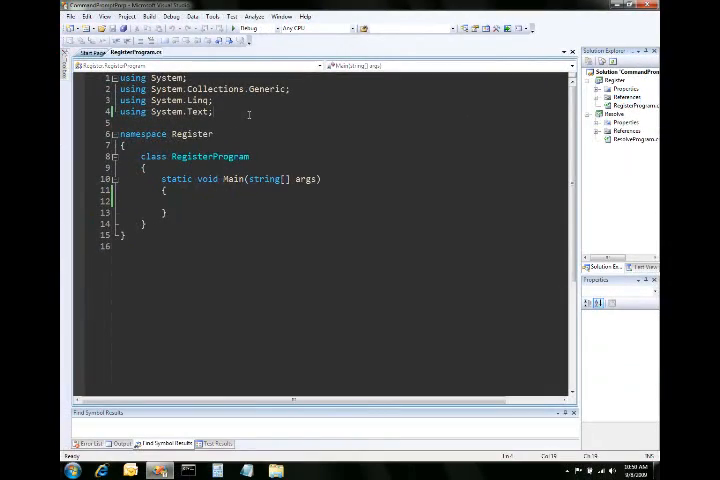
Add 'using System.Net.PeerToPeer;' and begin 'foreach (Cloud c in Cloud.' in Main.
text(using System.Net.PeerToPeer;)
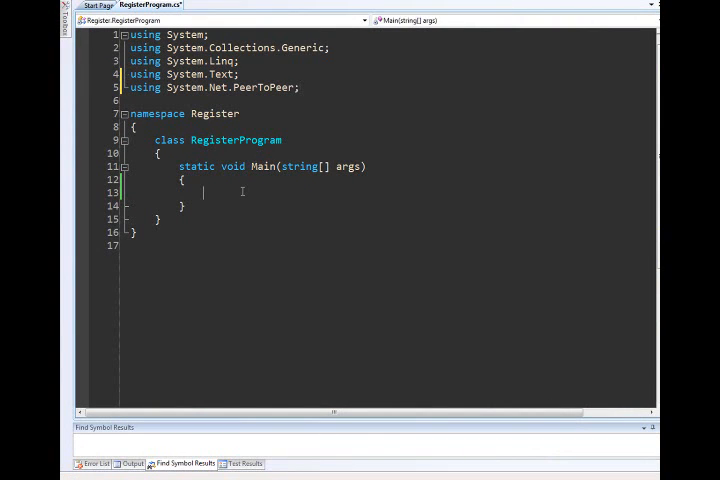
text(F)
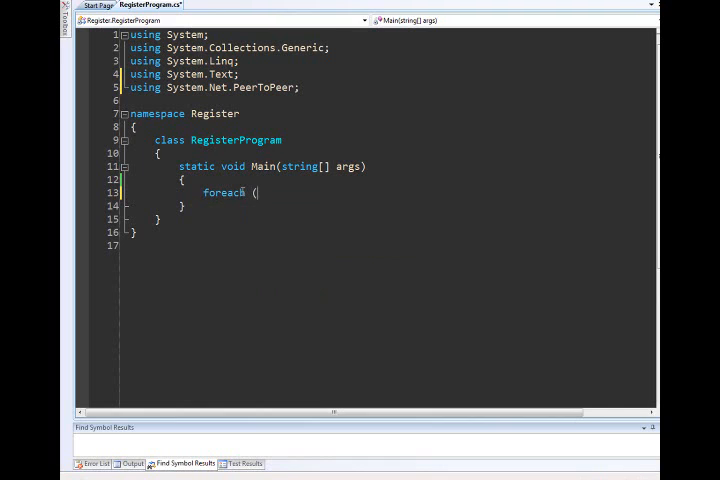
text(Cloud c)
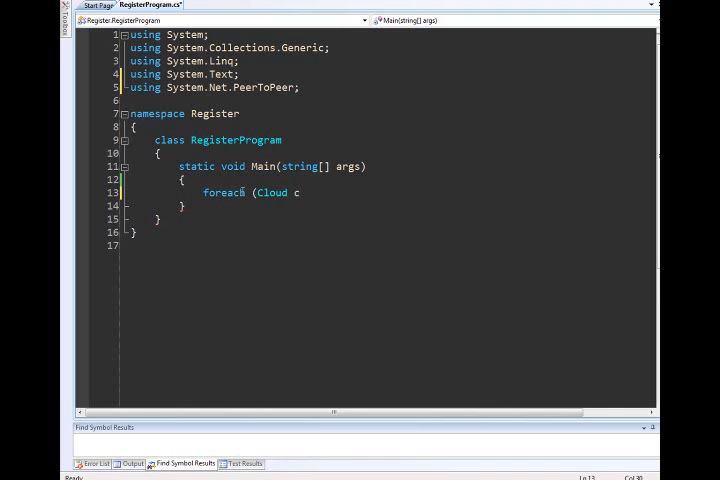
text(in Cloud.)
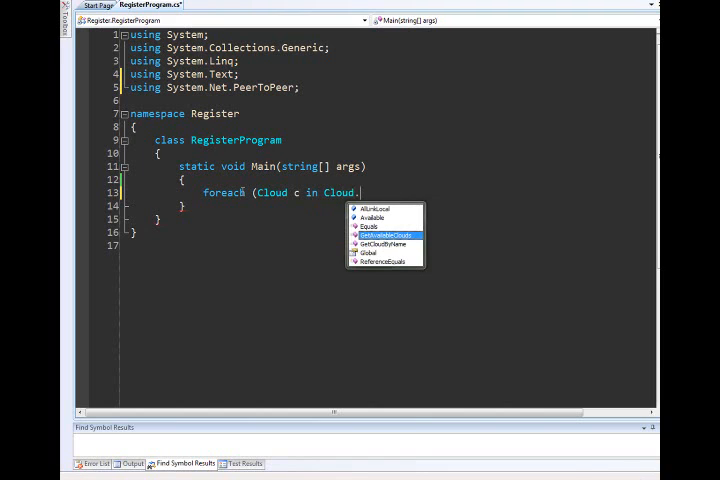
mouse_move(383, 236)
text(Consol)
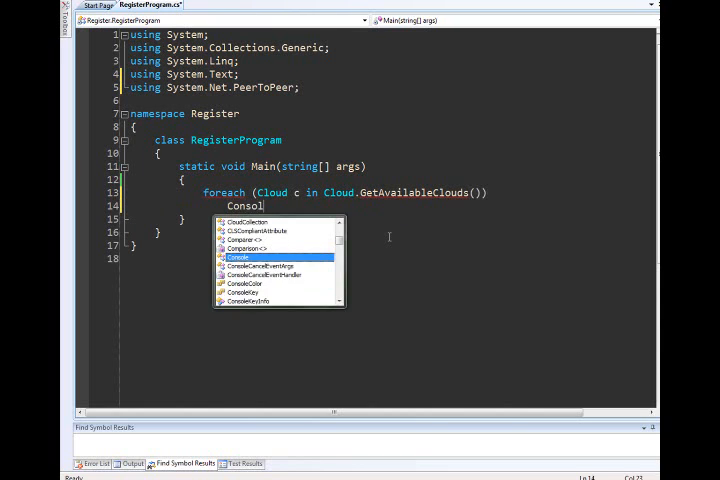
Print each cloud's name with Console.WriteLine("Cloud: {0}", c.Name) inside the loop.
text(.w)
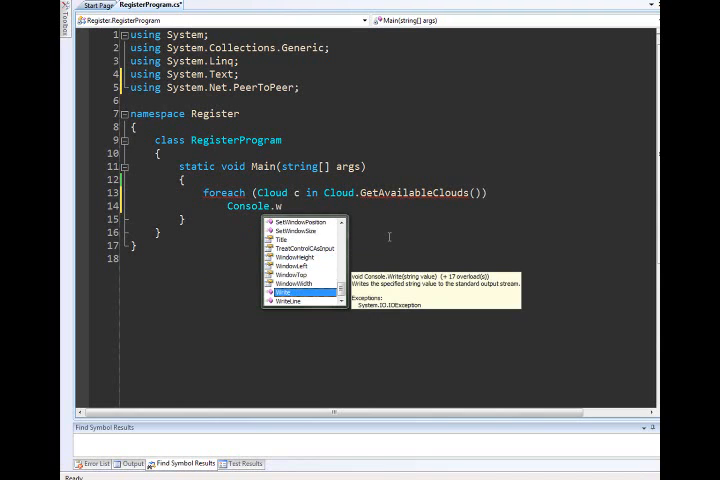
text(riteLine("C1)
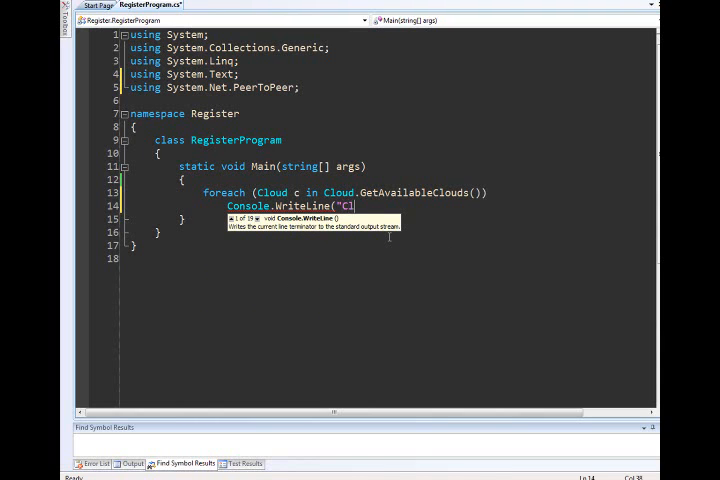
text(loud: {0)
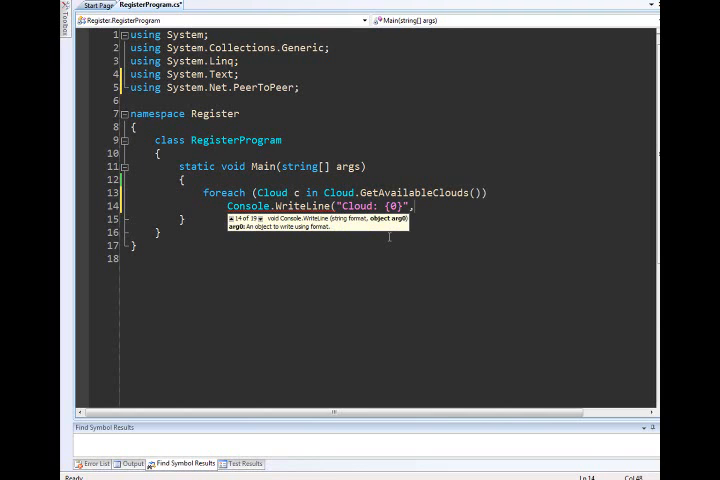
text(,c.Name);)
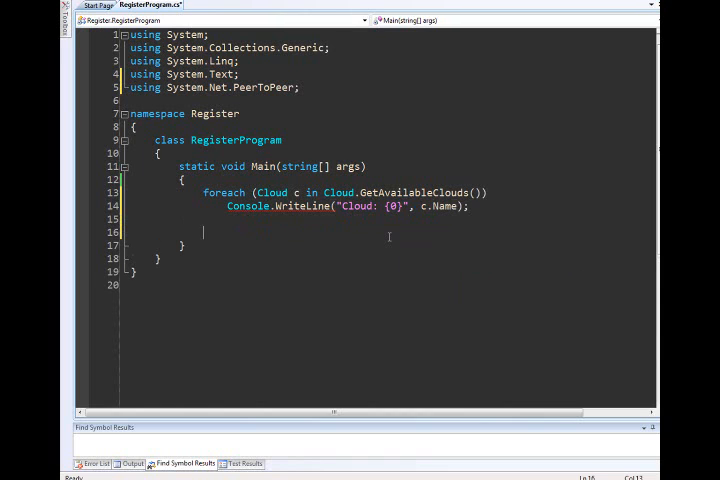
Write a blank line and the prompt "Enter Peer Name Classifier: ".
text(Console.WriteLine();)
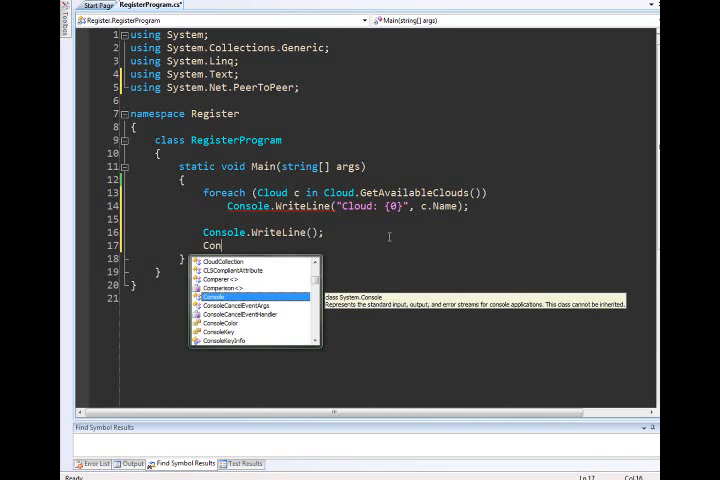
text(sole.)
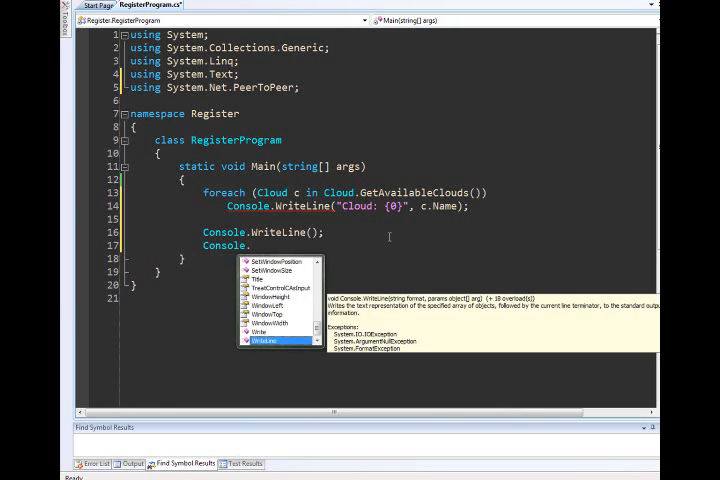
text(Write(")
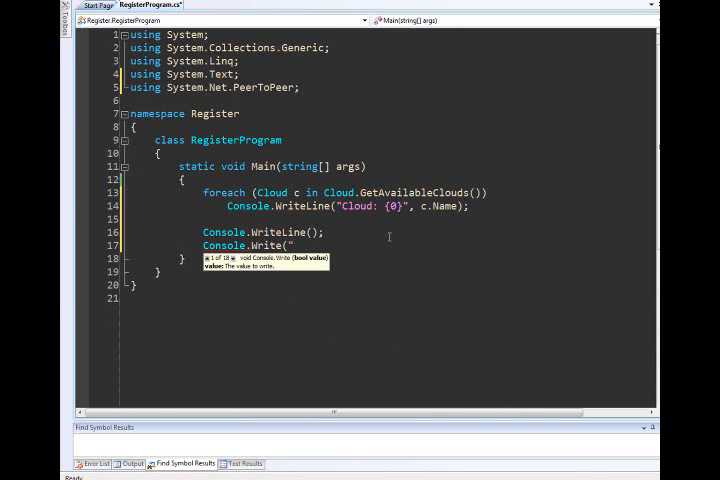
text(ent)
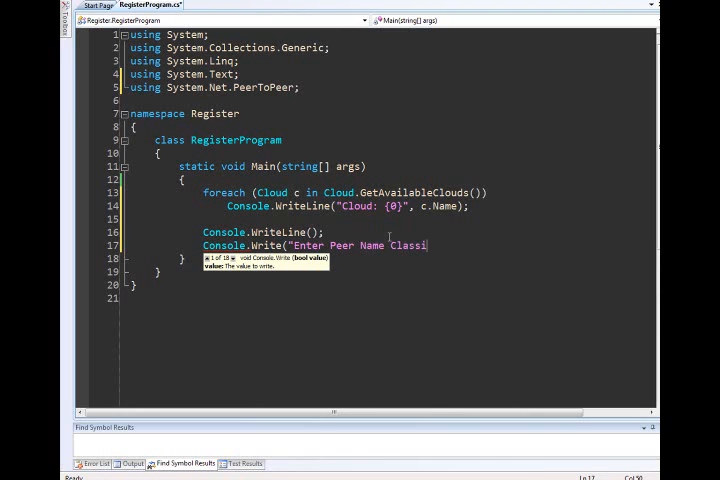
text(fier: ")
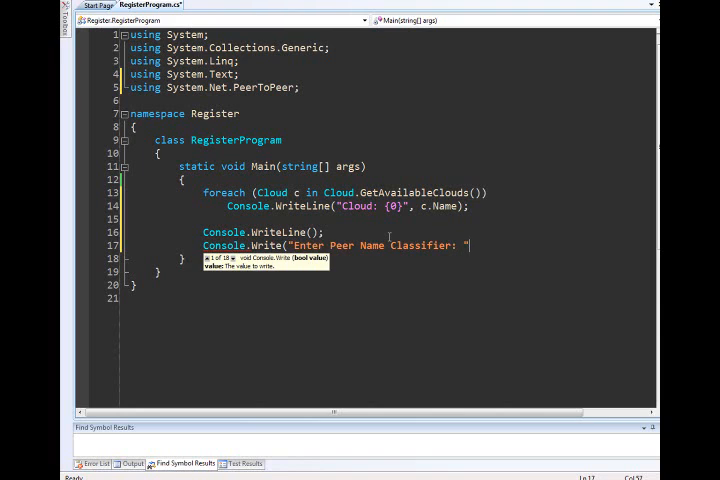
text(");)
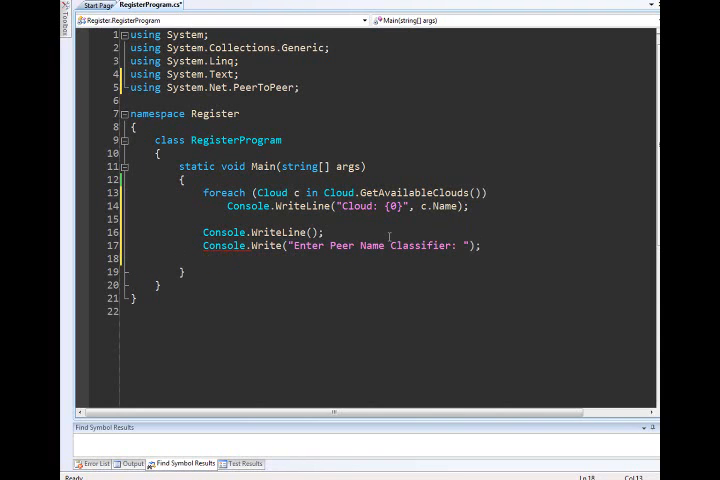
Read the classifier string from Console.ReadLine().
text(string class)
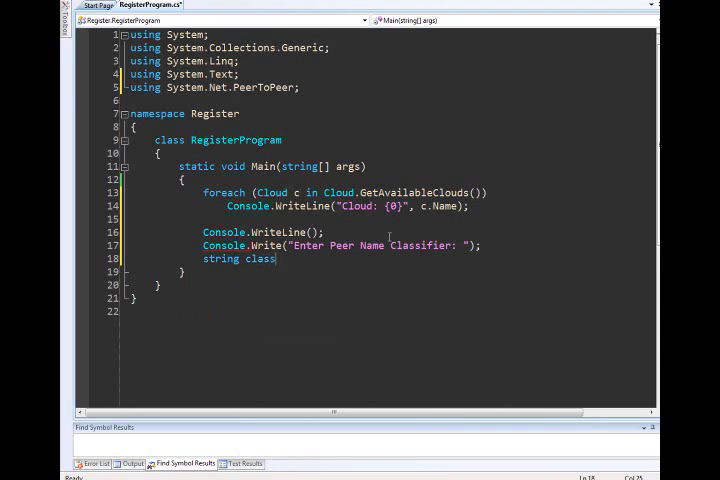
text(ifier =)
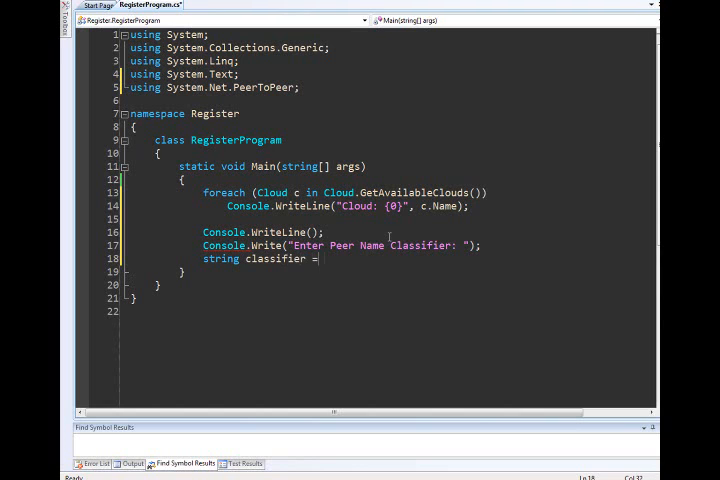
text(Console.readLine();)
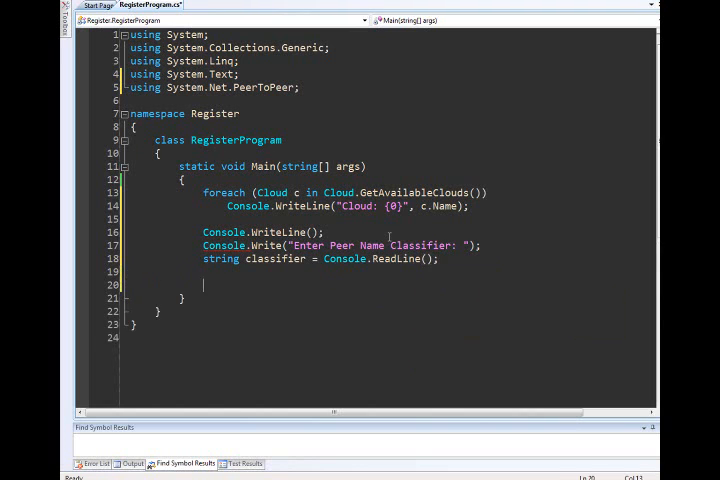
Create peerName as new PeerName(classifier, PeerNameType.Unsecured).
text(PeerName)
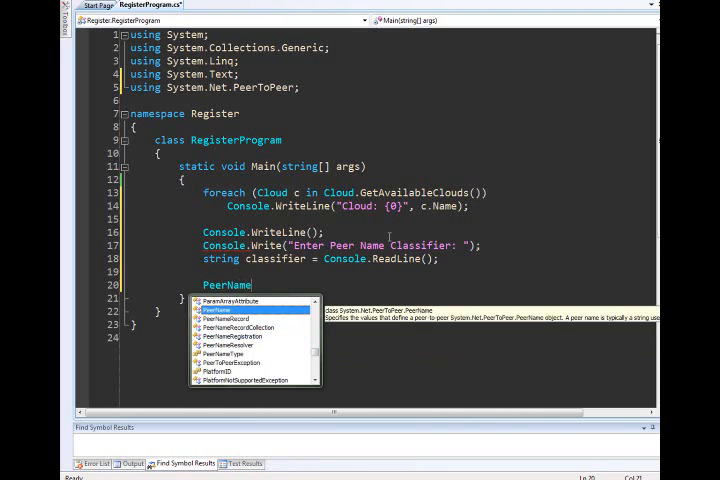
text(peerName =)
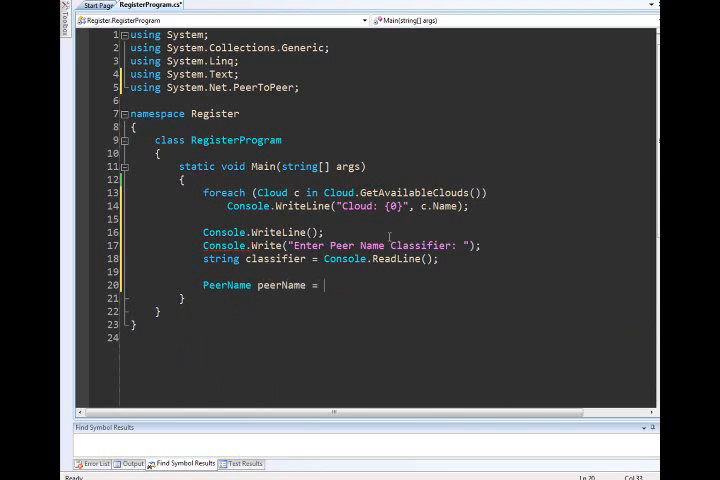
text(new PeerName()
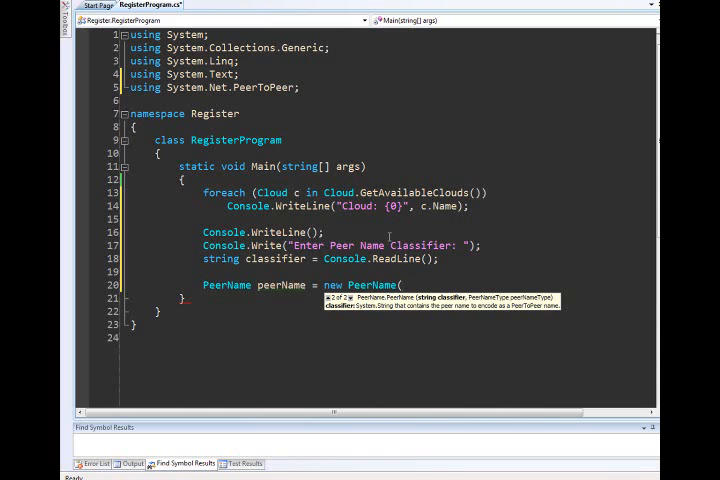
text(cal)
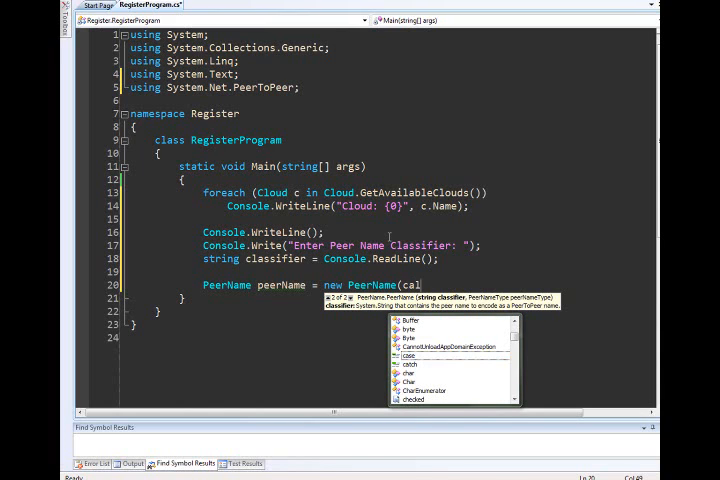
text(classifier,)
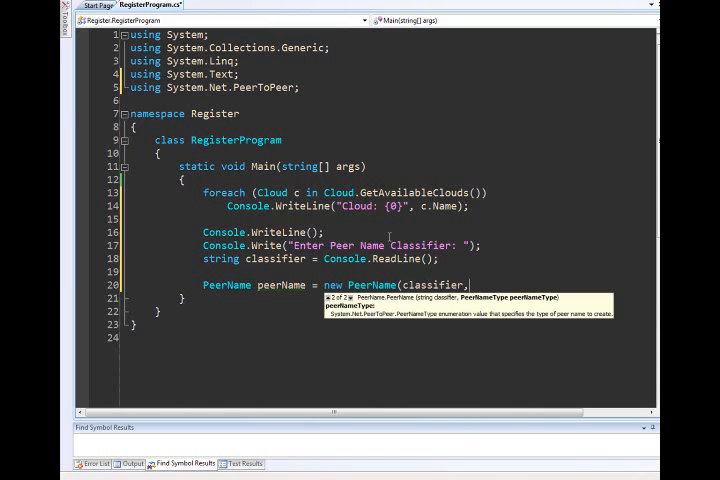
text(PeerNameType.Unsecured);)
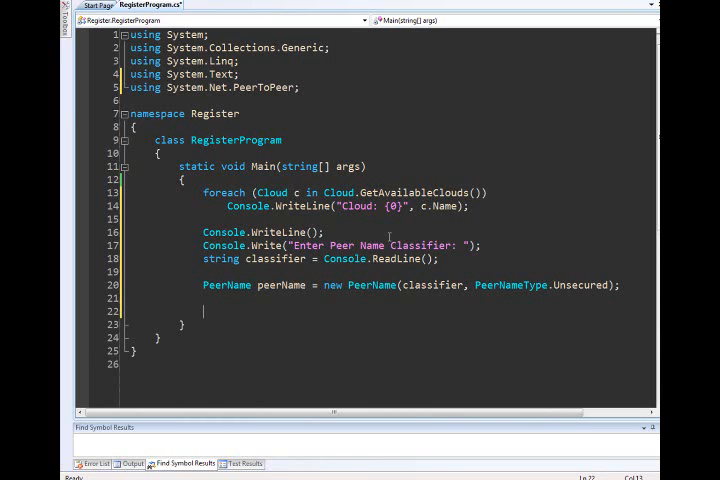
Write 'using (PeerNameRegistration registration = new PeerNameRegistration(peerName, 8080)'.
text(using ()
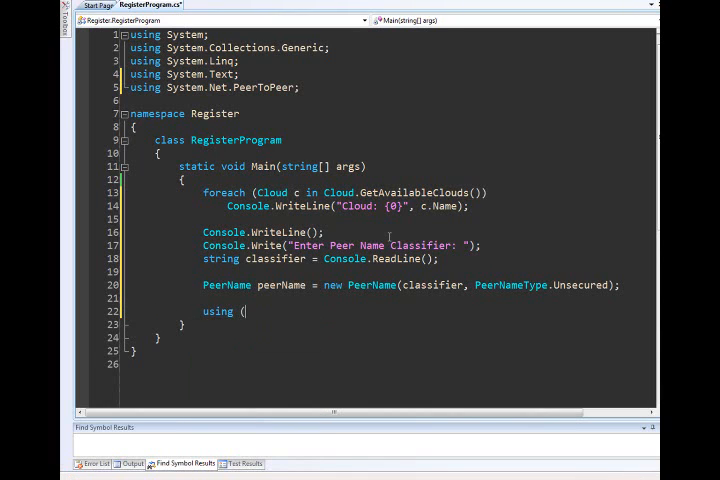
text(PeerNam)
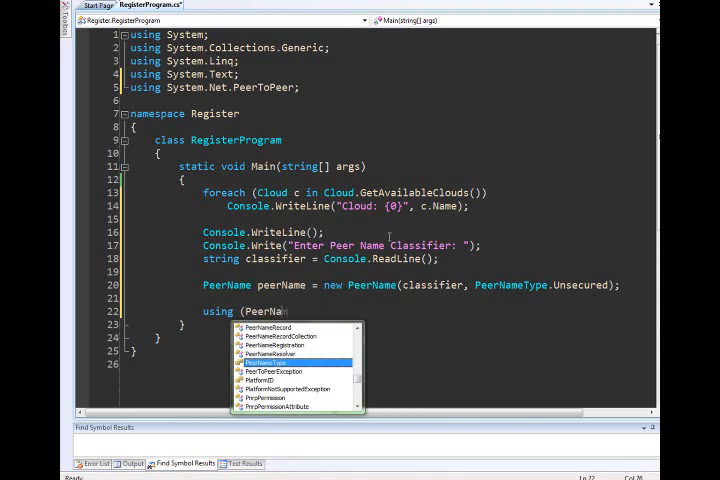
text(eReg)
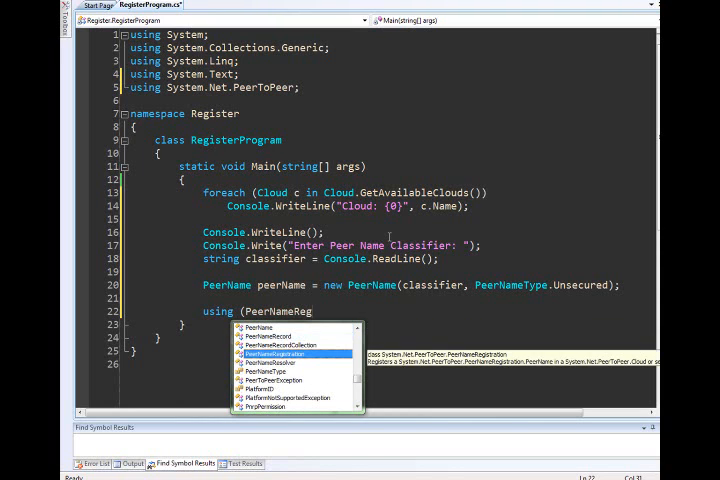
text(Registration registr)
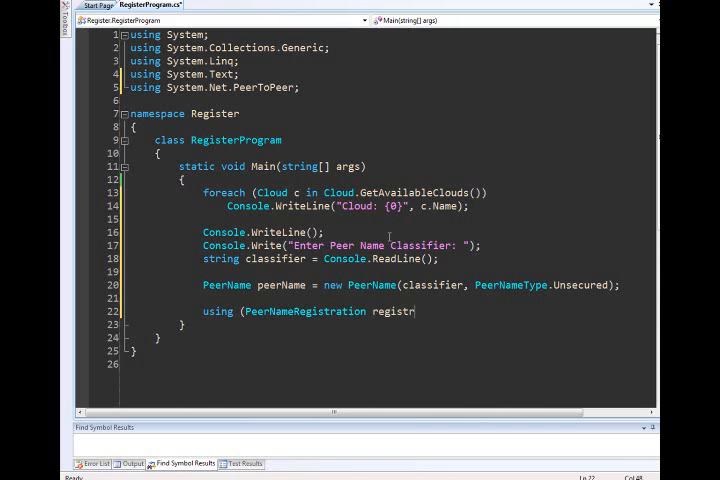
text(registration = new)
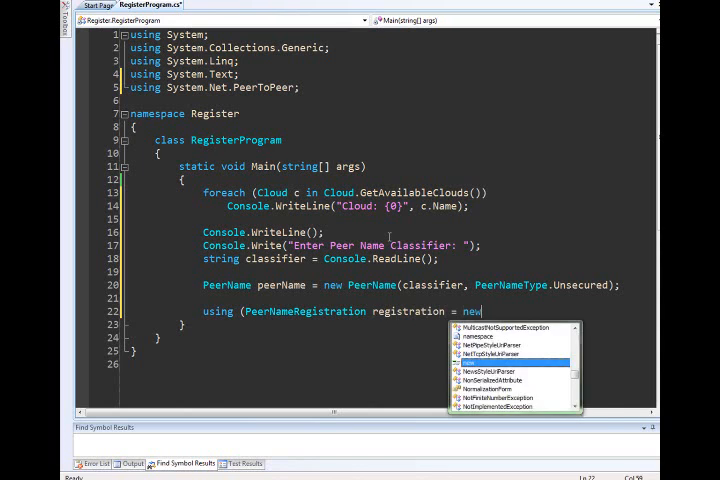
text(PeerNameRegistration()
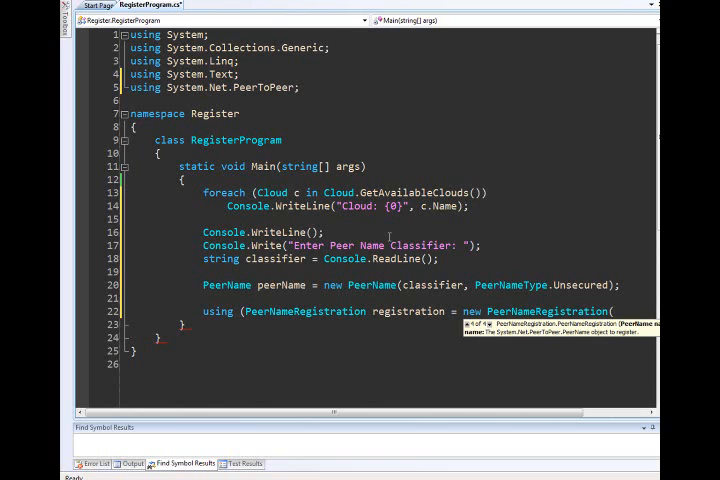
text(per)
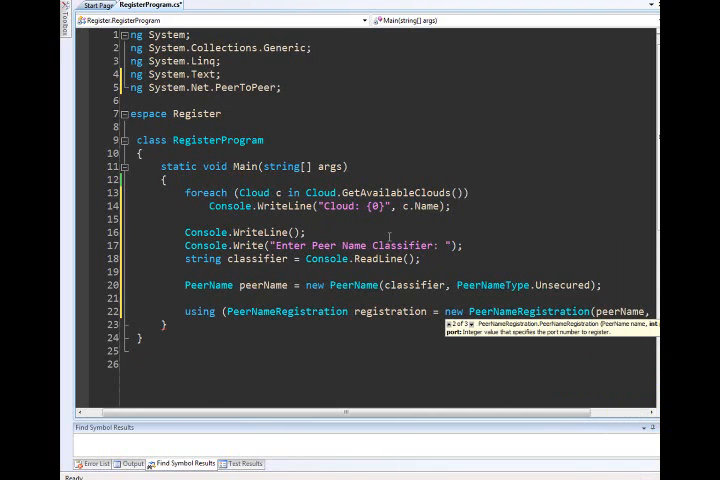
text(8080)
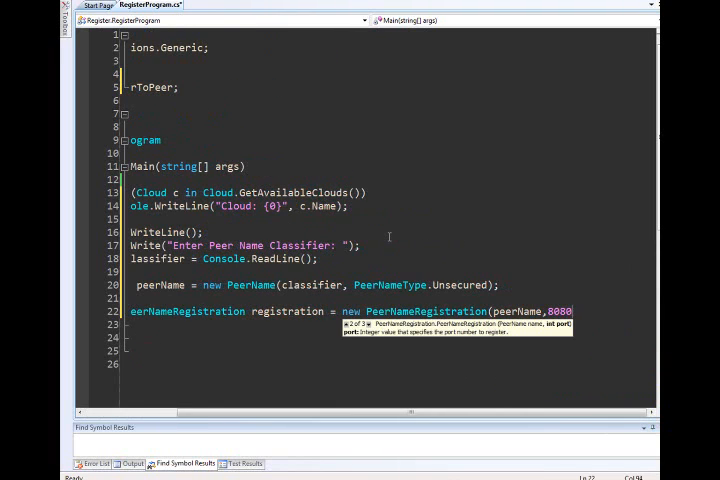
text(,)
click(387, 337)
text(string times)
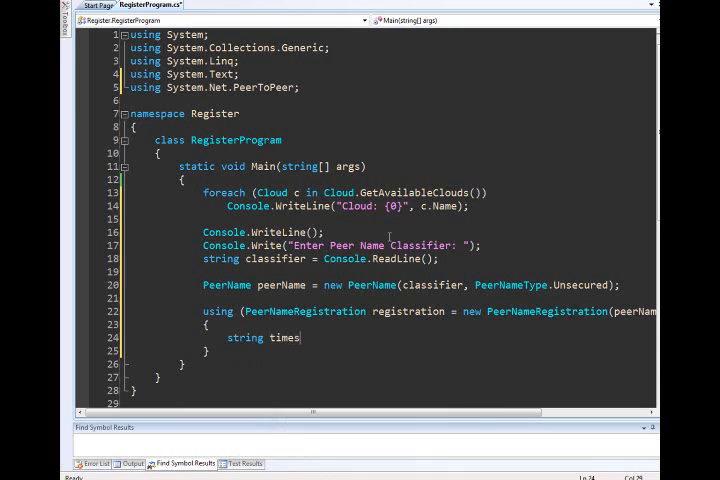
Build timestamp with string.Format("Peer Created at: {0}", DateTime.Now.ToShortTimeString()).
text(tamp)
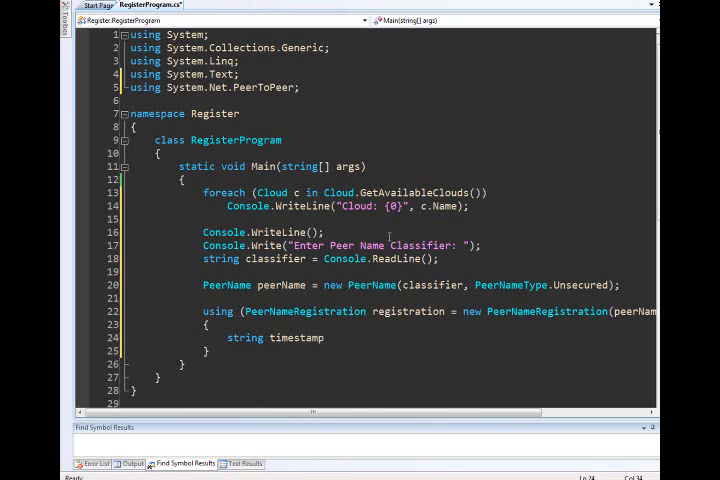
text(=)
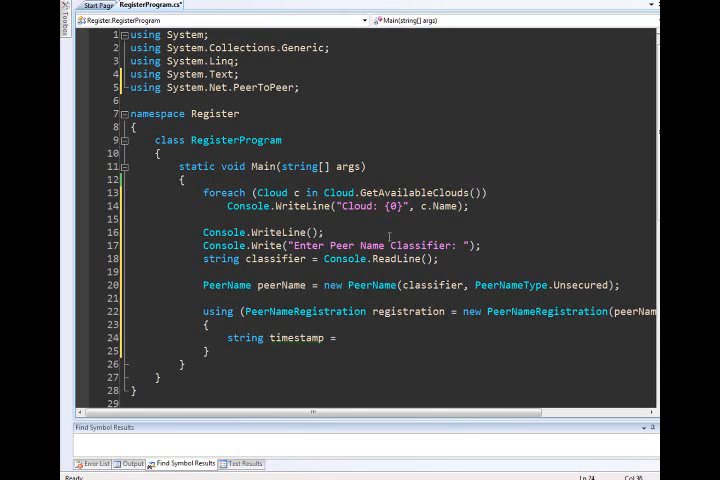
text(string.Format("Peer Created at)
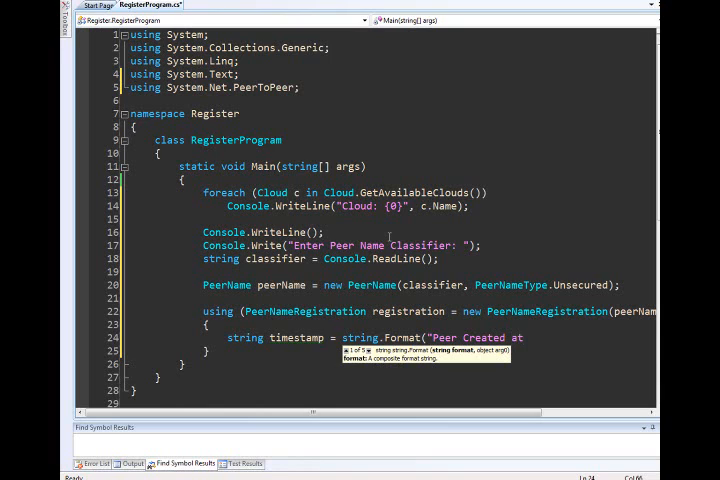
text({0})
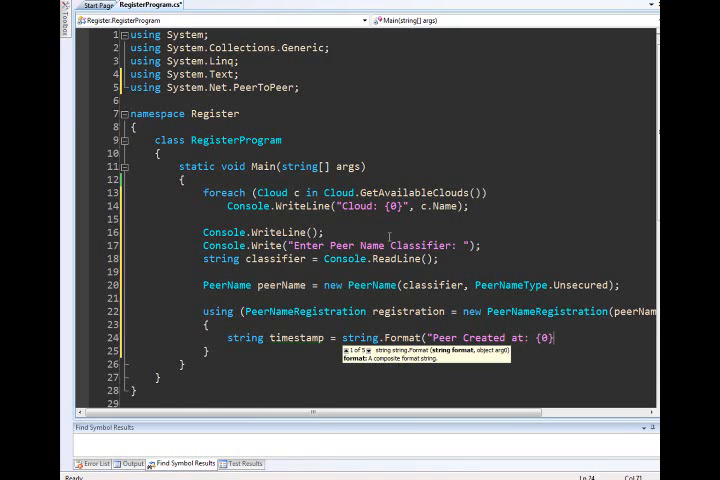
text(,DateTime.Now.ToShortTimeString());)
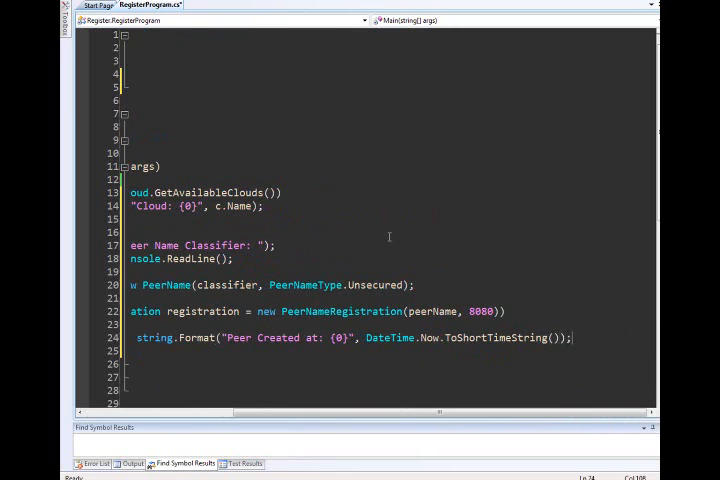
Assign timestamp to registration.Comment.
scroll(left, 3)
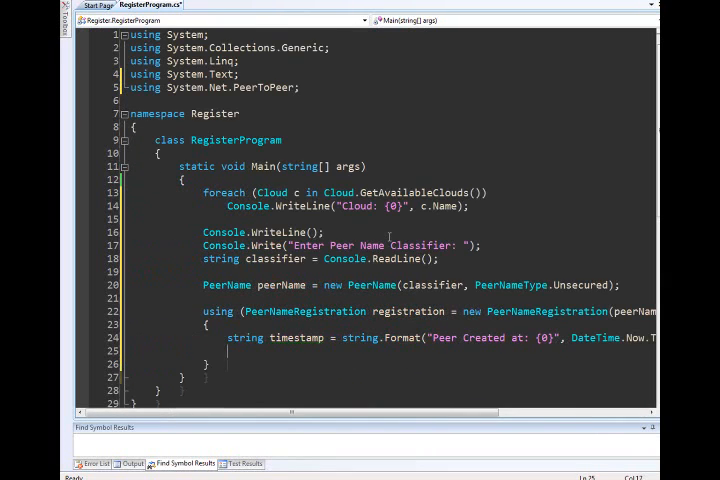
text(registration.Comment =)
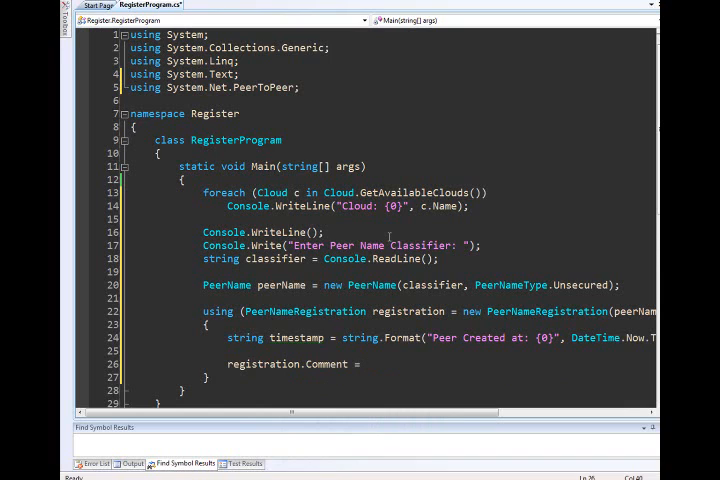
text(timestamp;)
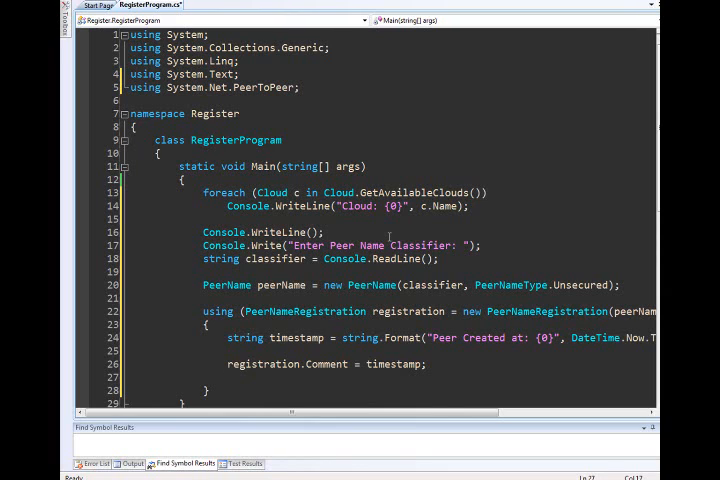
Set registration.Data to timestamp bytes from a new UnicodeEncoding encoder.
text(registration.Data = data)
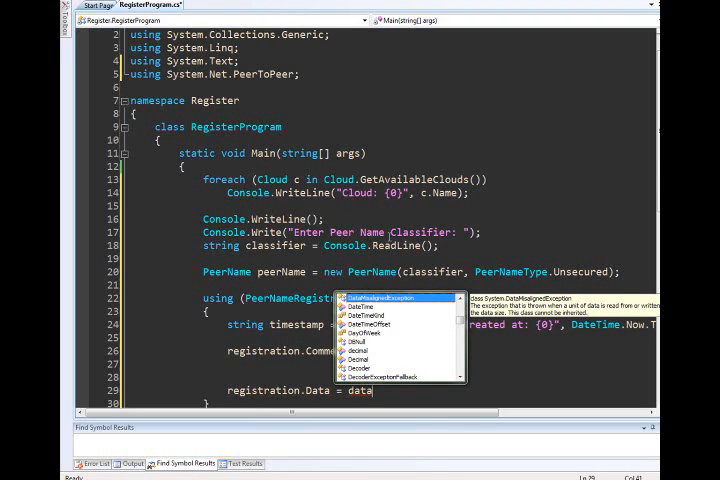
key(Escape)
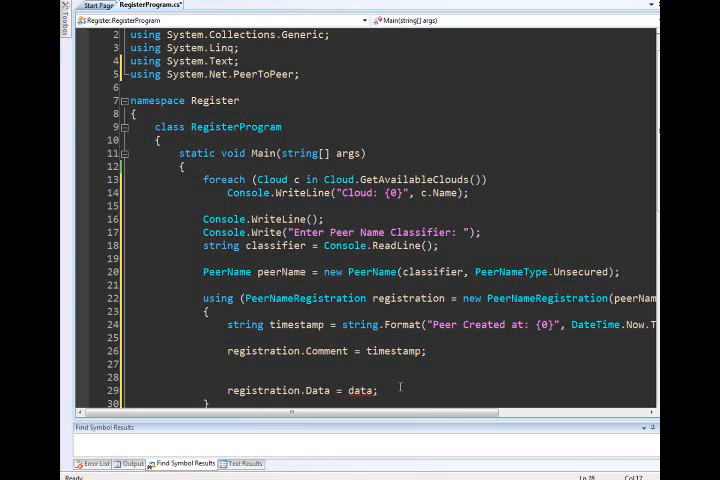
text(UnicodeEncoding)
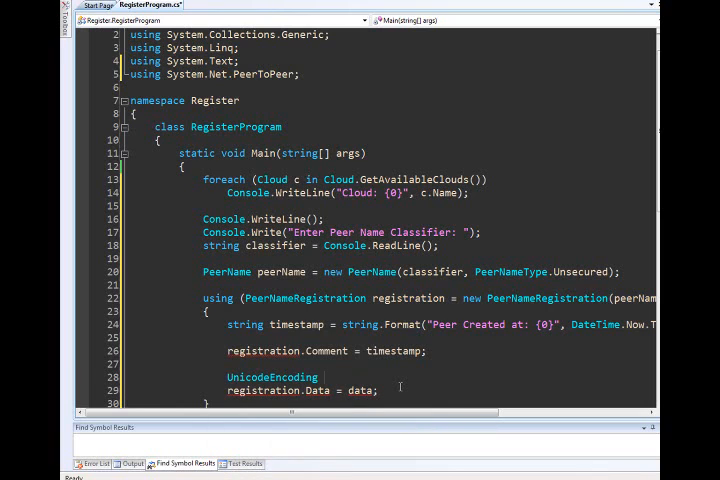
text(encoder)
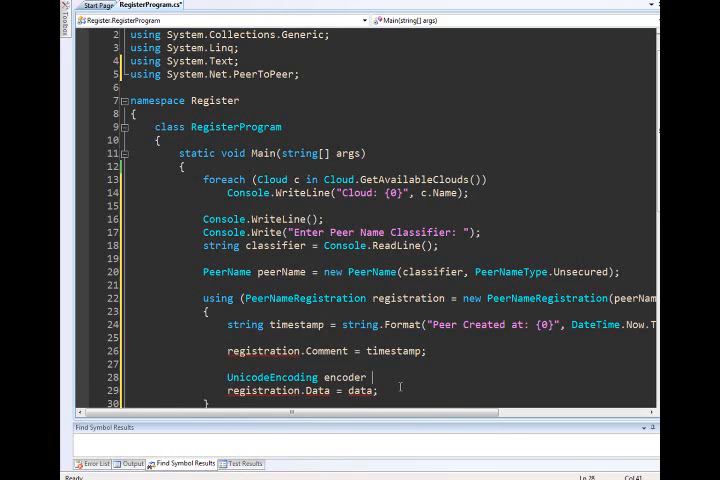
text(= new UnicodeEncoding();)
text(byte[] data = encoder.GetBytes(timestamp);)
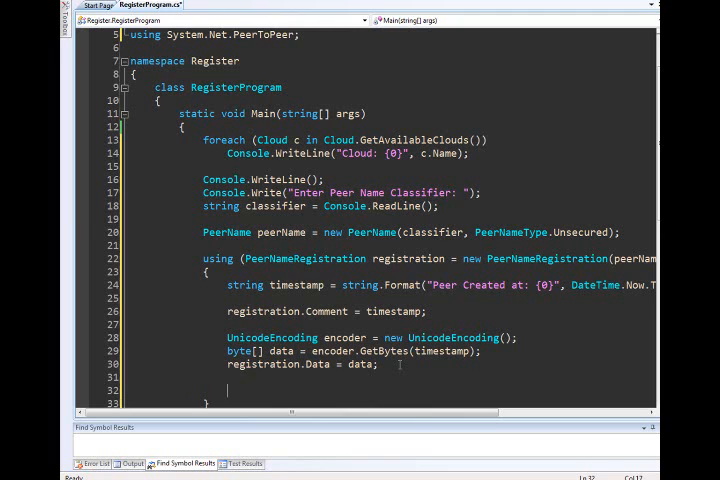
Add a try block and a catch (PeerToPeerException ex) that prints an exception message.
text(try{)
text(catch (PeerToPeerException ex))
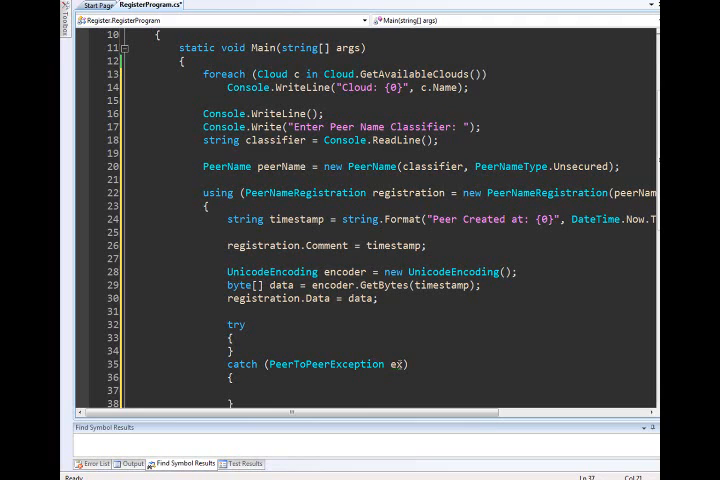
click(260, 398)
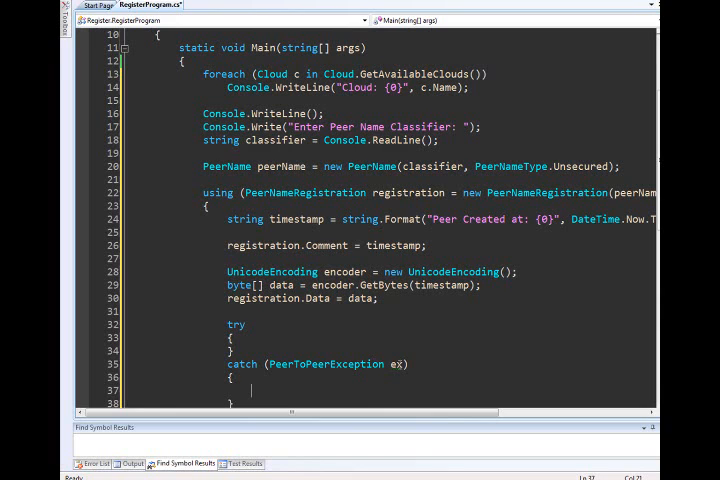
text(Console.WriteLine(")
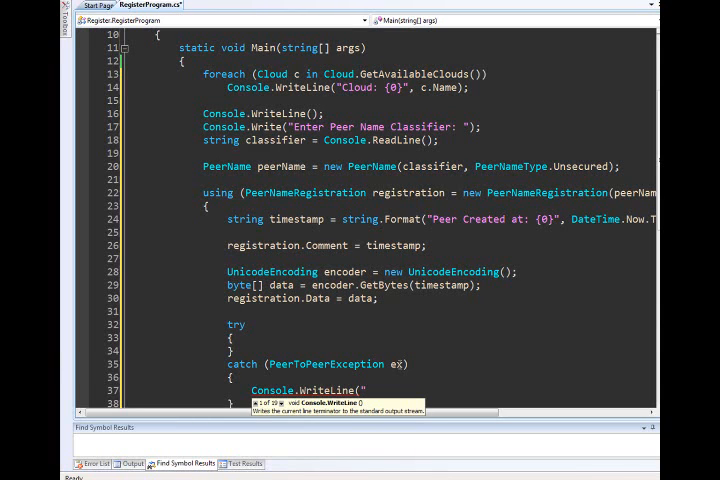
text(PeerToPeer)
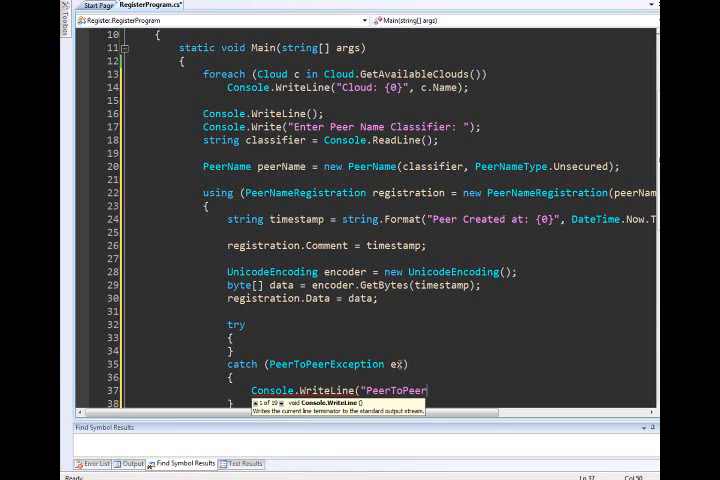
text(Exception)
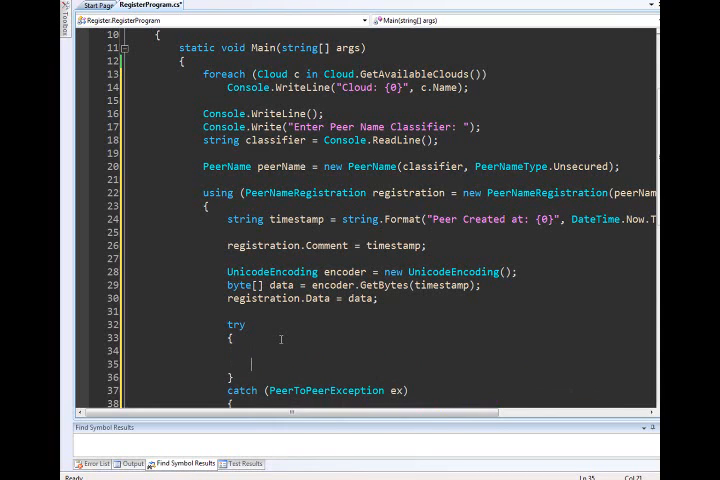
Call registration.Start(), print "Peer Registration Successful." and "Peer Host Name: {0}".
text(resgistration.Start();)
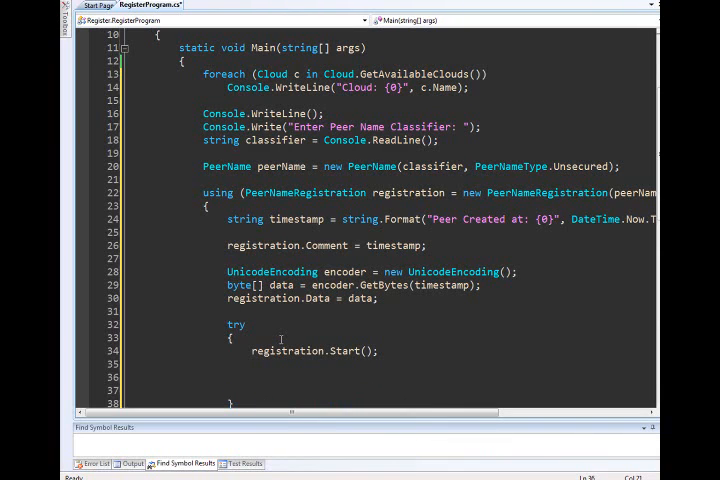
text(Console.WriteLine()
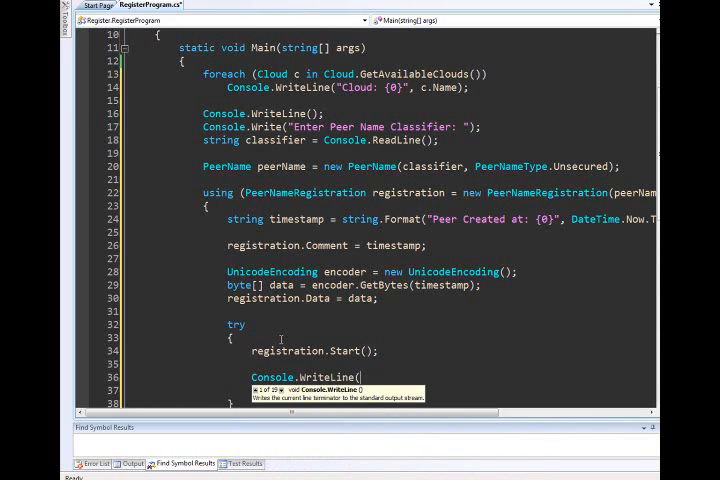
text("p)
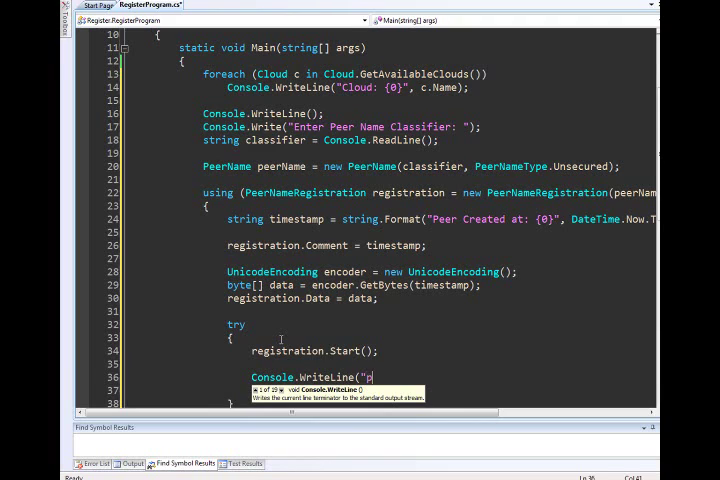
key(BackSpace)
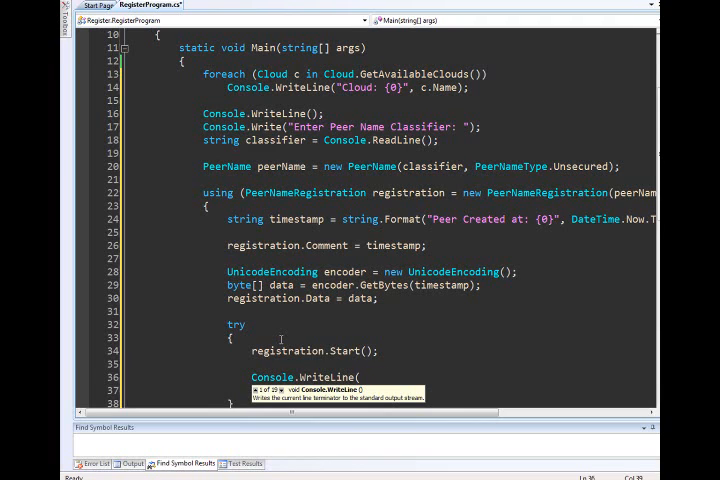
text("Peer Reig)
click(388, 390)
text(Console.WriteLine("Pe)
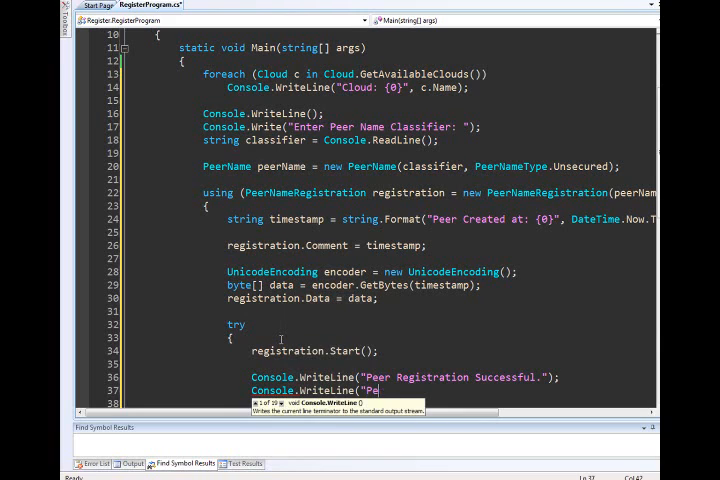
text(Host Name: {0}",)
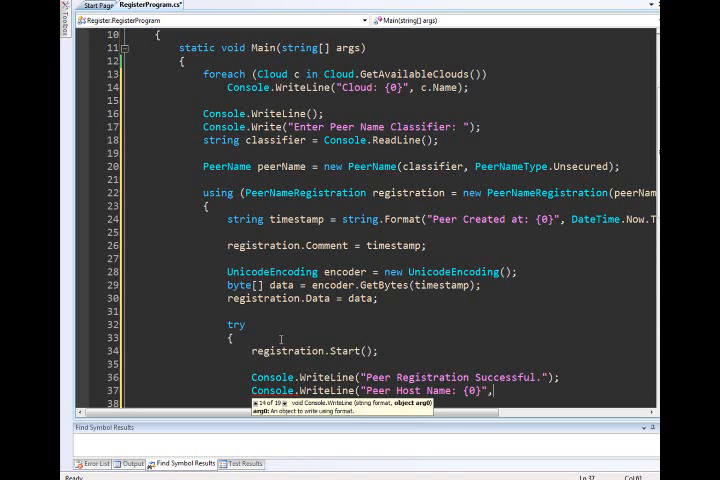
text(registration.PeerName.Peer)
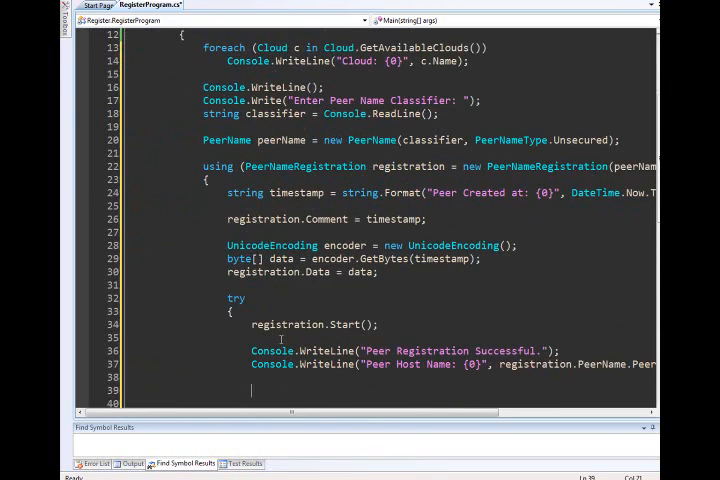
Print "Press Enter to Exit..." in the try block.
text(Console.WriteLine()
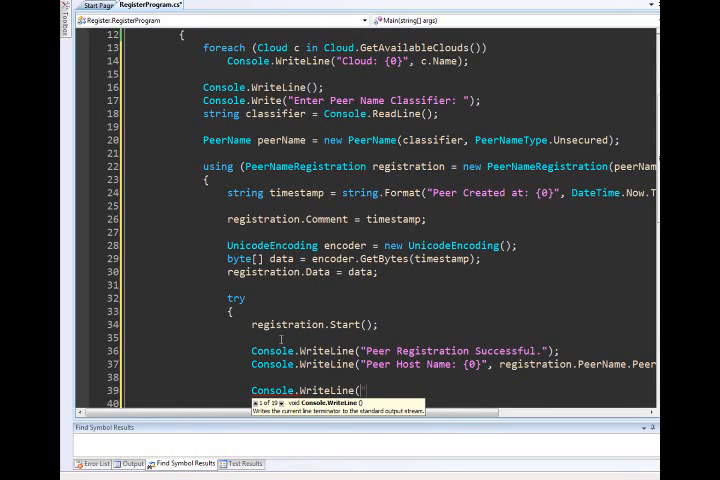
text(reis)
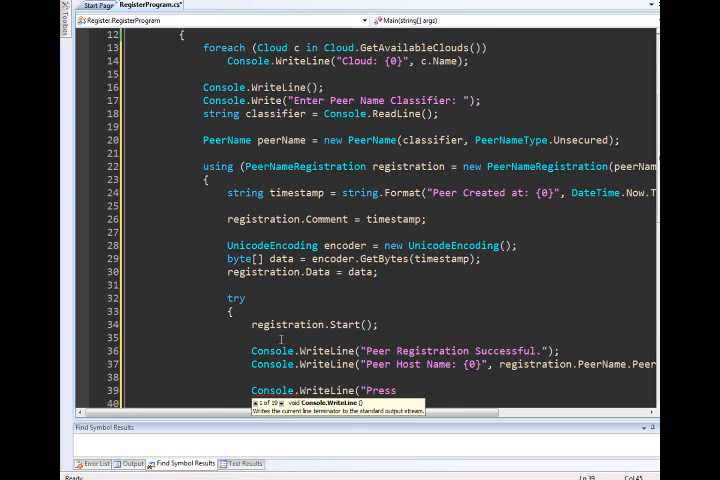
text(Enter to Exit...");)
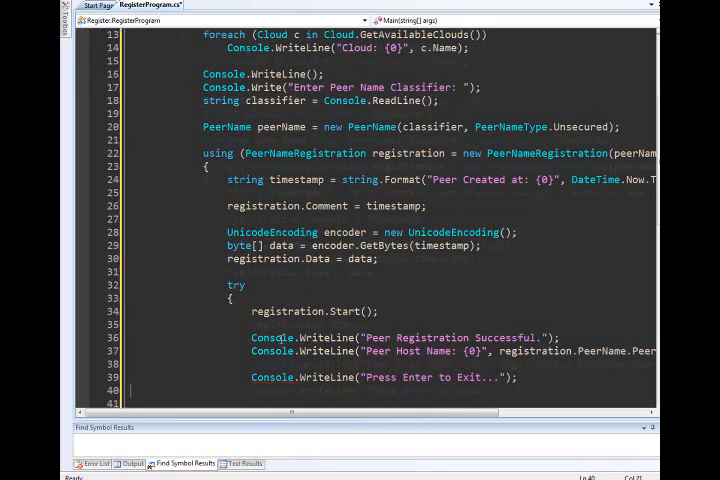
Wait with Console.ReadLine() and begin typing registration.Stop().
text(Console.ReadLine();)
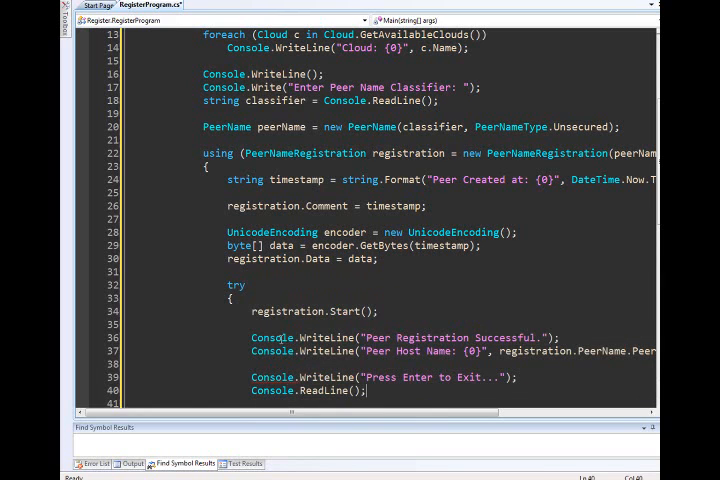
text(regist)
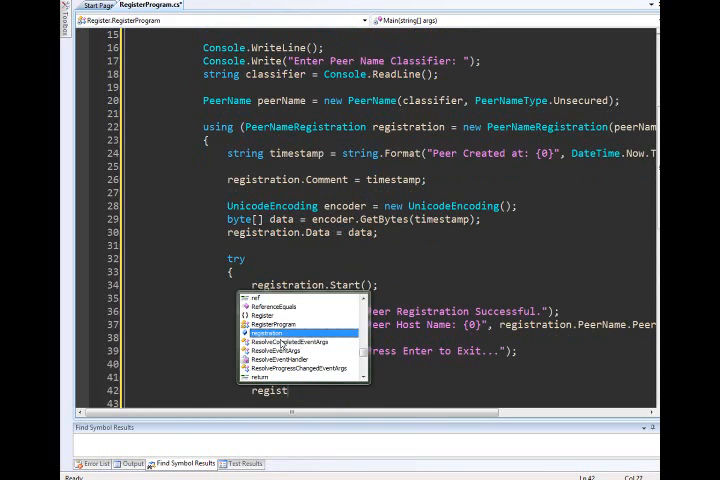
text(registatio)
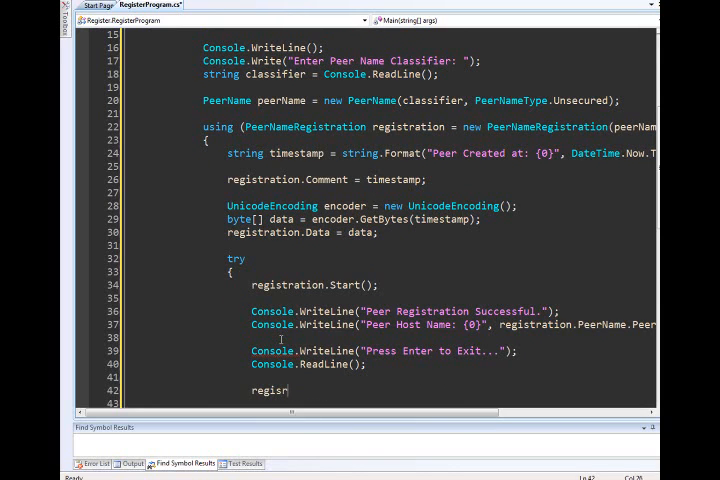
text(registration.sto)
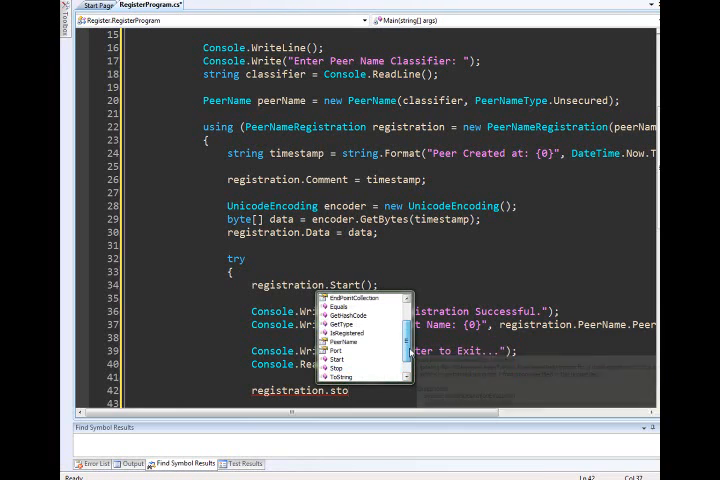
mouse_move(348, 332)
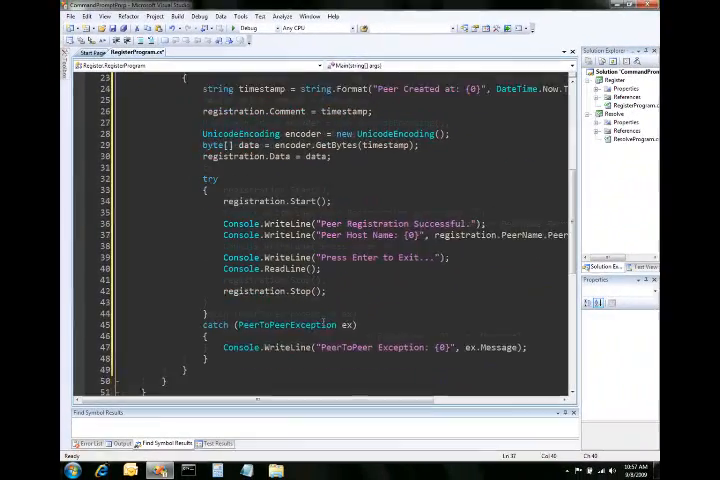
Build the solution, run it, and enter the classifier 'jeff' at the prompt.
click(178, 16)
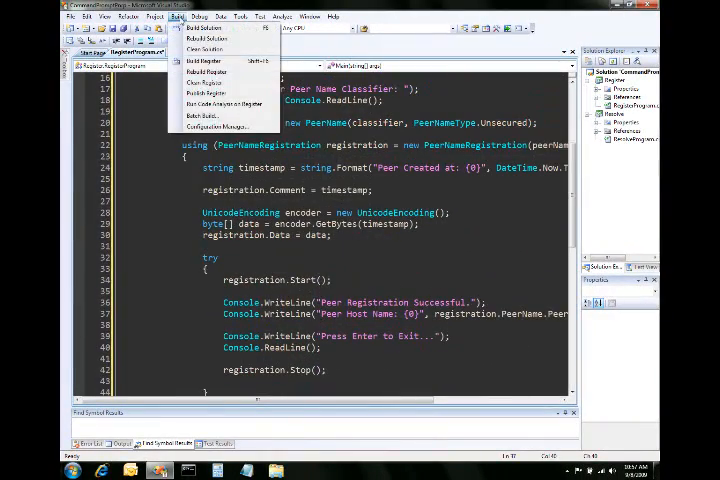
click(195, 37)
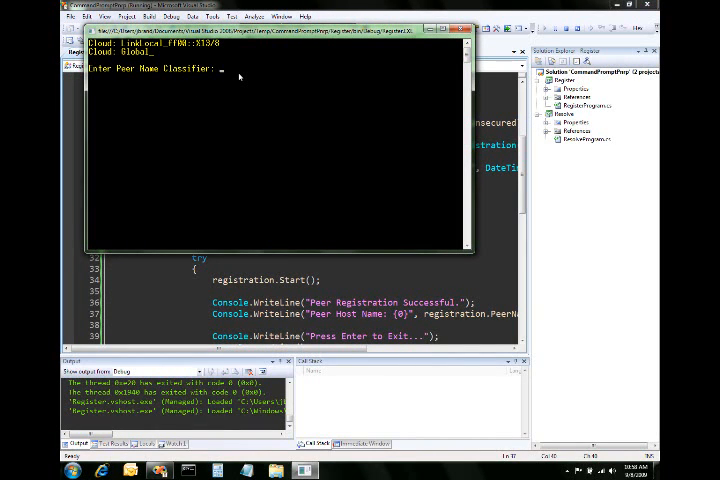
text(jeff)
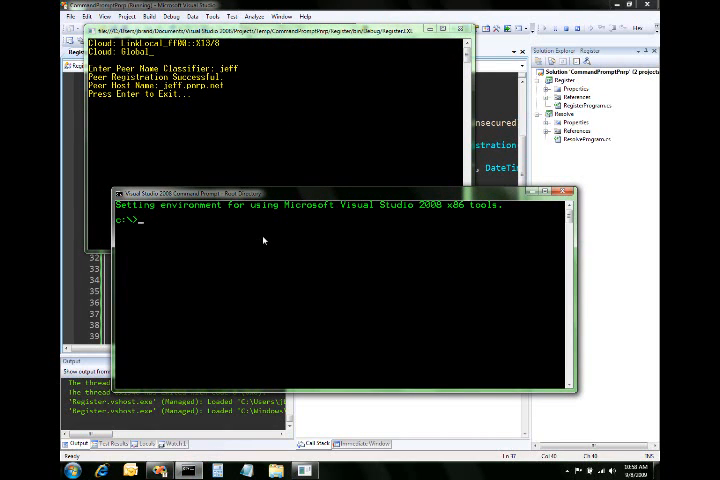
Ping jeff.pnrp.net, then resolve 0.jeff in netsh's p2p pnrp peer context.
text(ping)
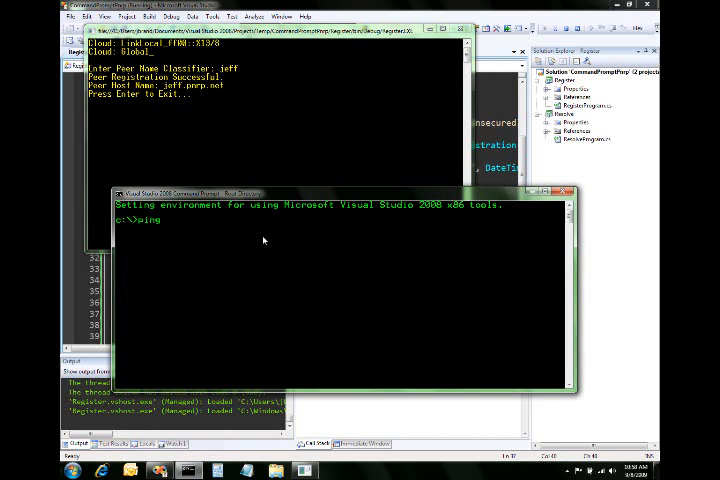
text(jeff.pnrp.)
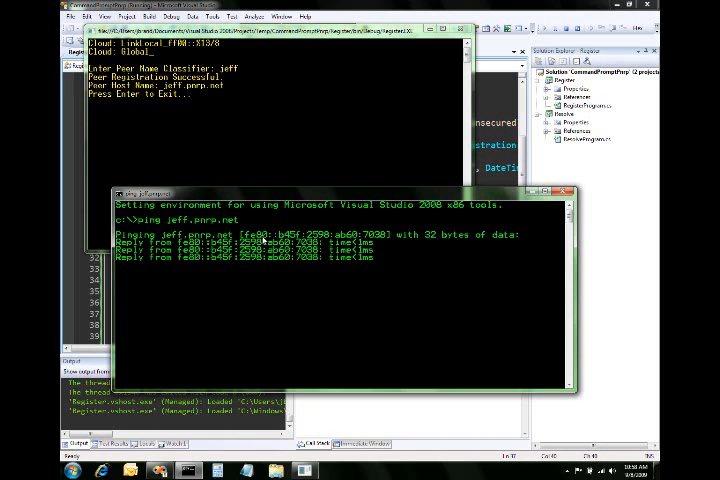
text(neths)
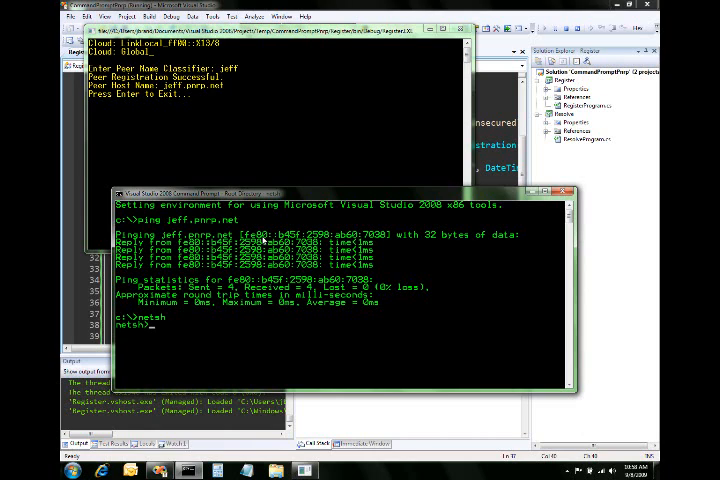
text(p2p pnrp peer)
text(resolve)
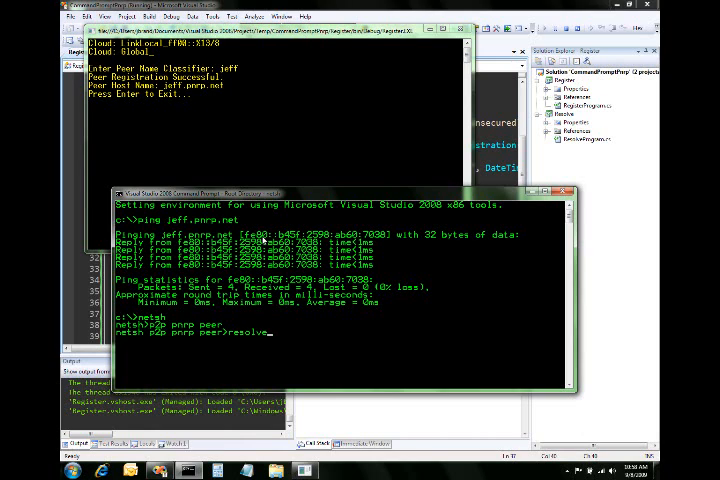
text(0)
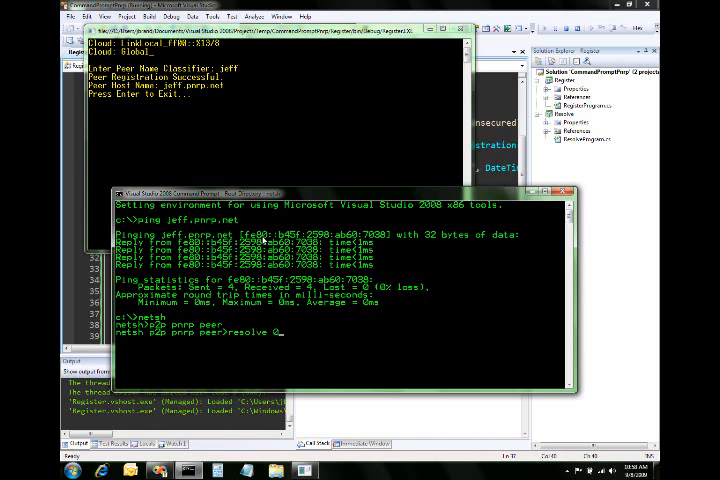
text(.jeff)
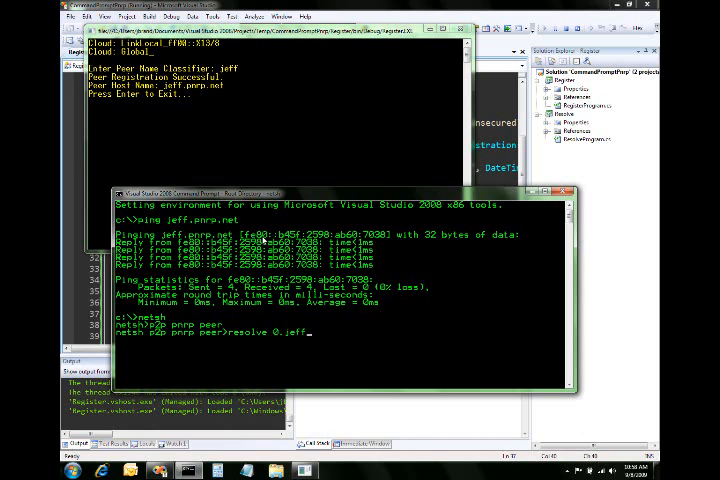